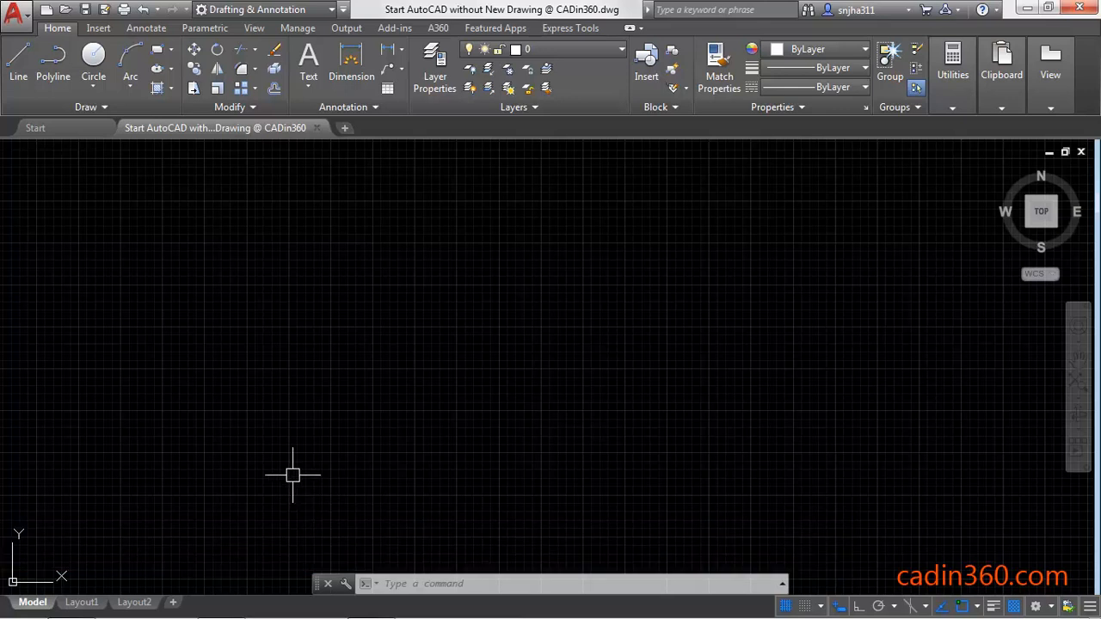
Set STARTMODE to 0 so the Start tab no longer appears
click(34, 127)
text(STARTMODE)
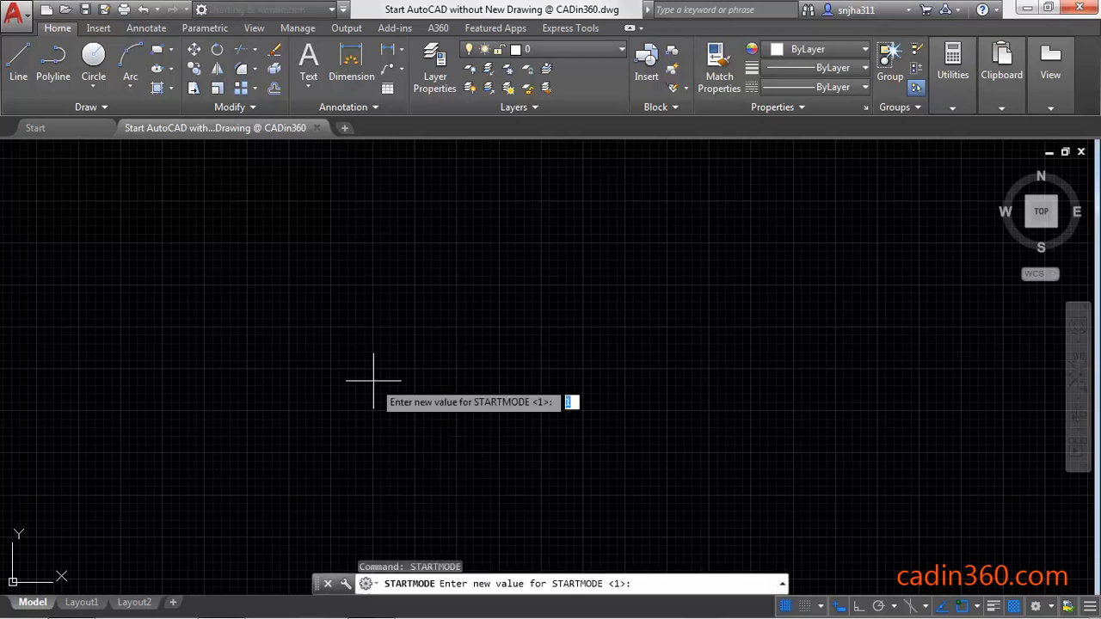
text(0)
text(S)
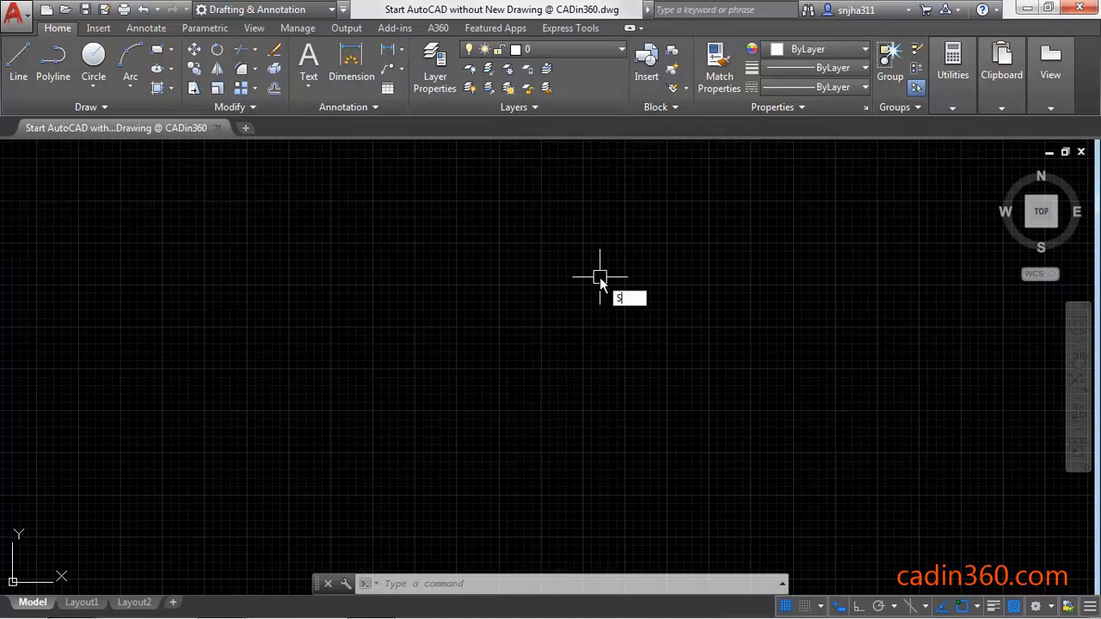
Set STARTUP to 2 so no default drawing opens at launch
text(TART)
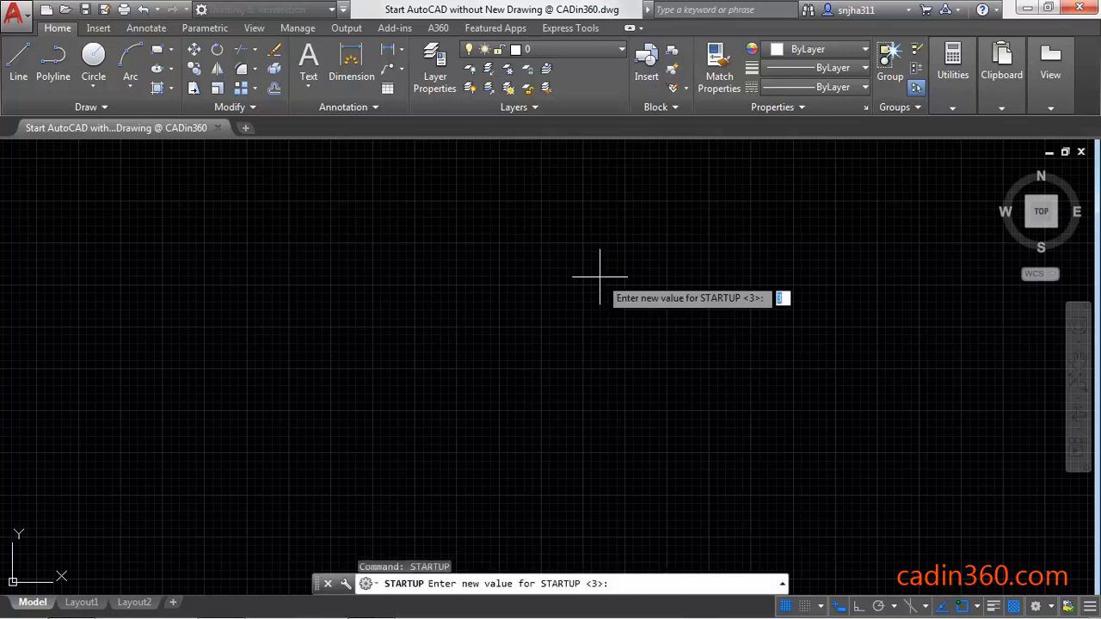
text(2)
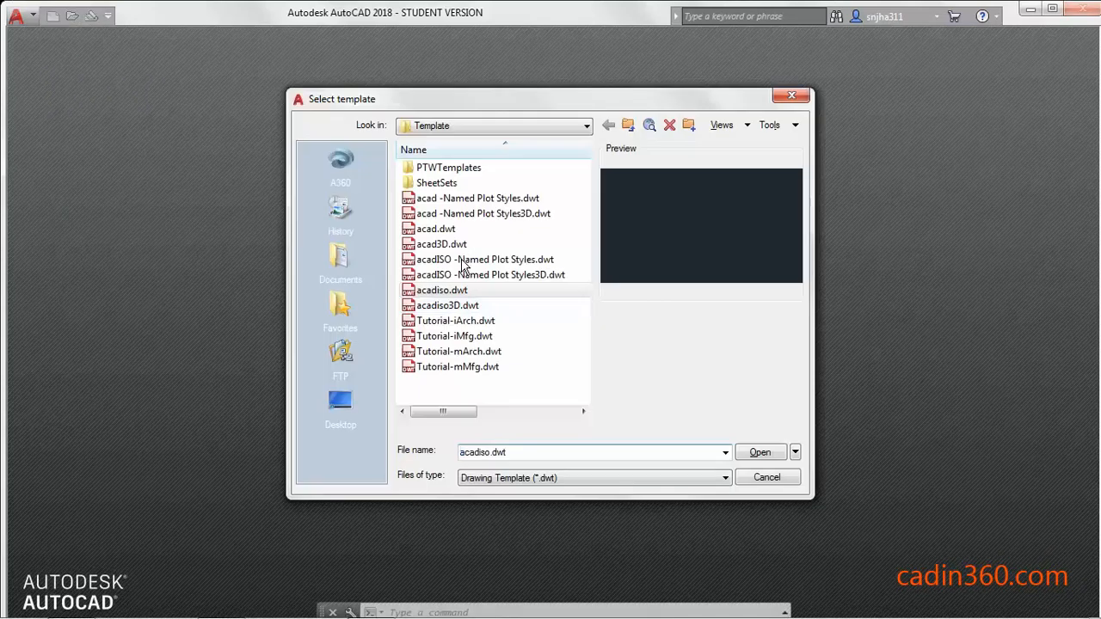
Create a new blank drawing from the acadiso.dwt metric template
click(440, 289)
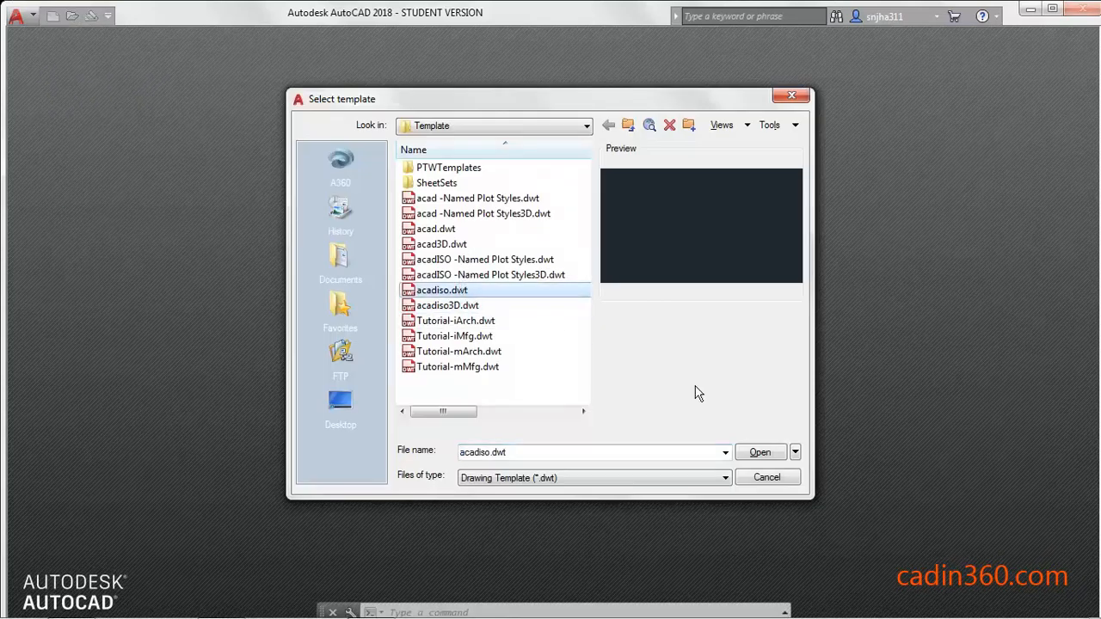
click(761, 451)
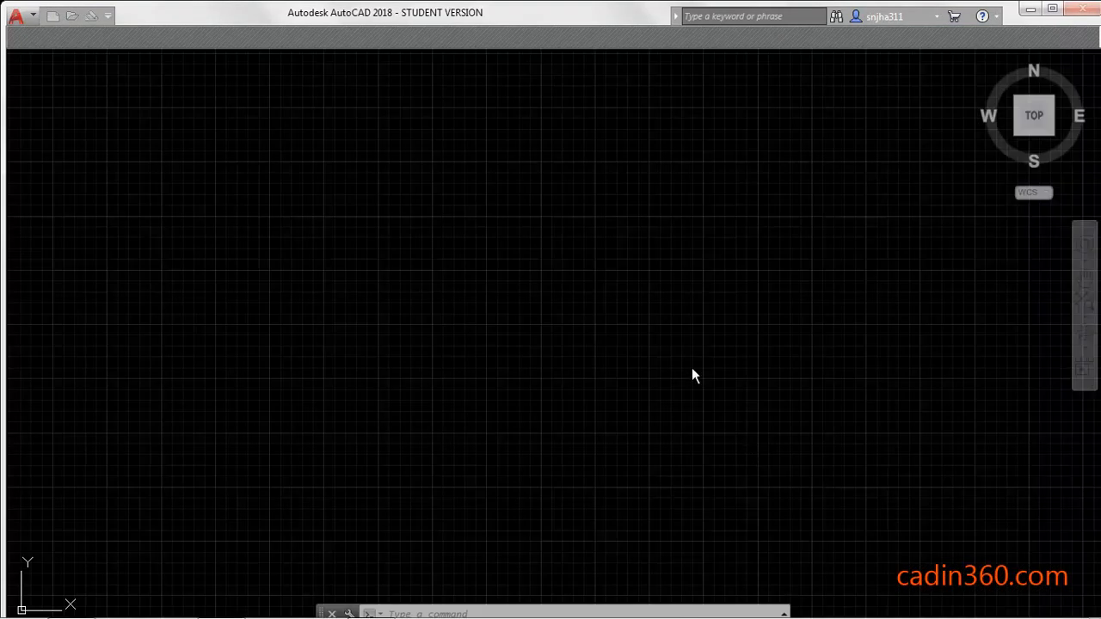